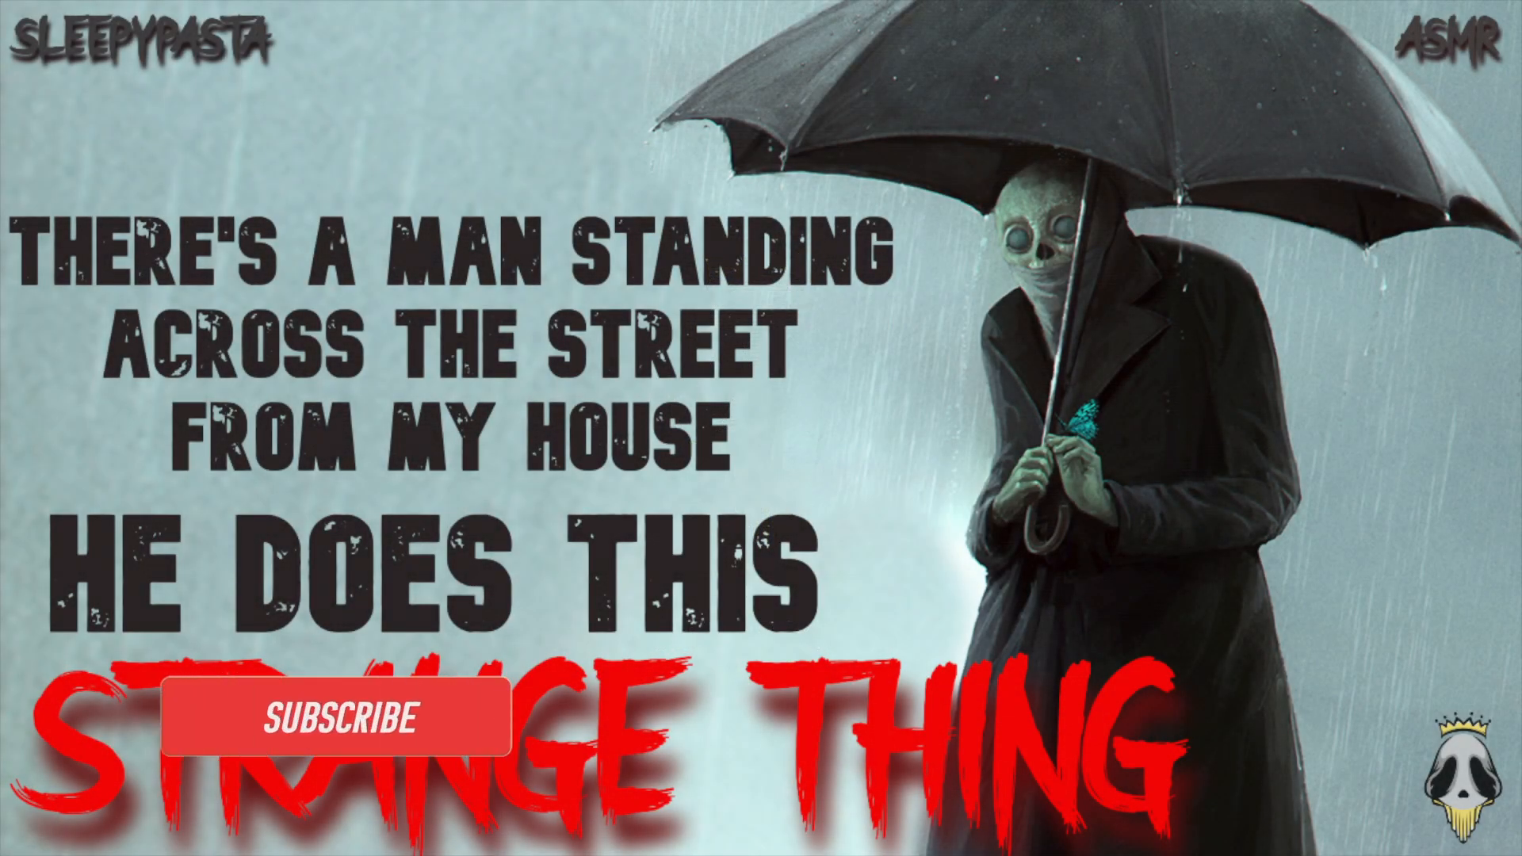
pyautogui.click(348, 718)
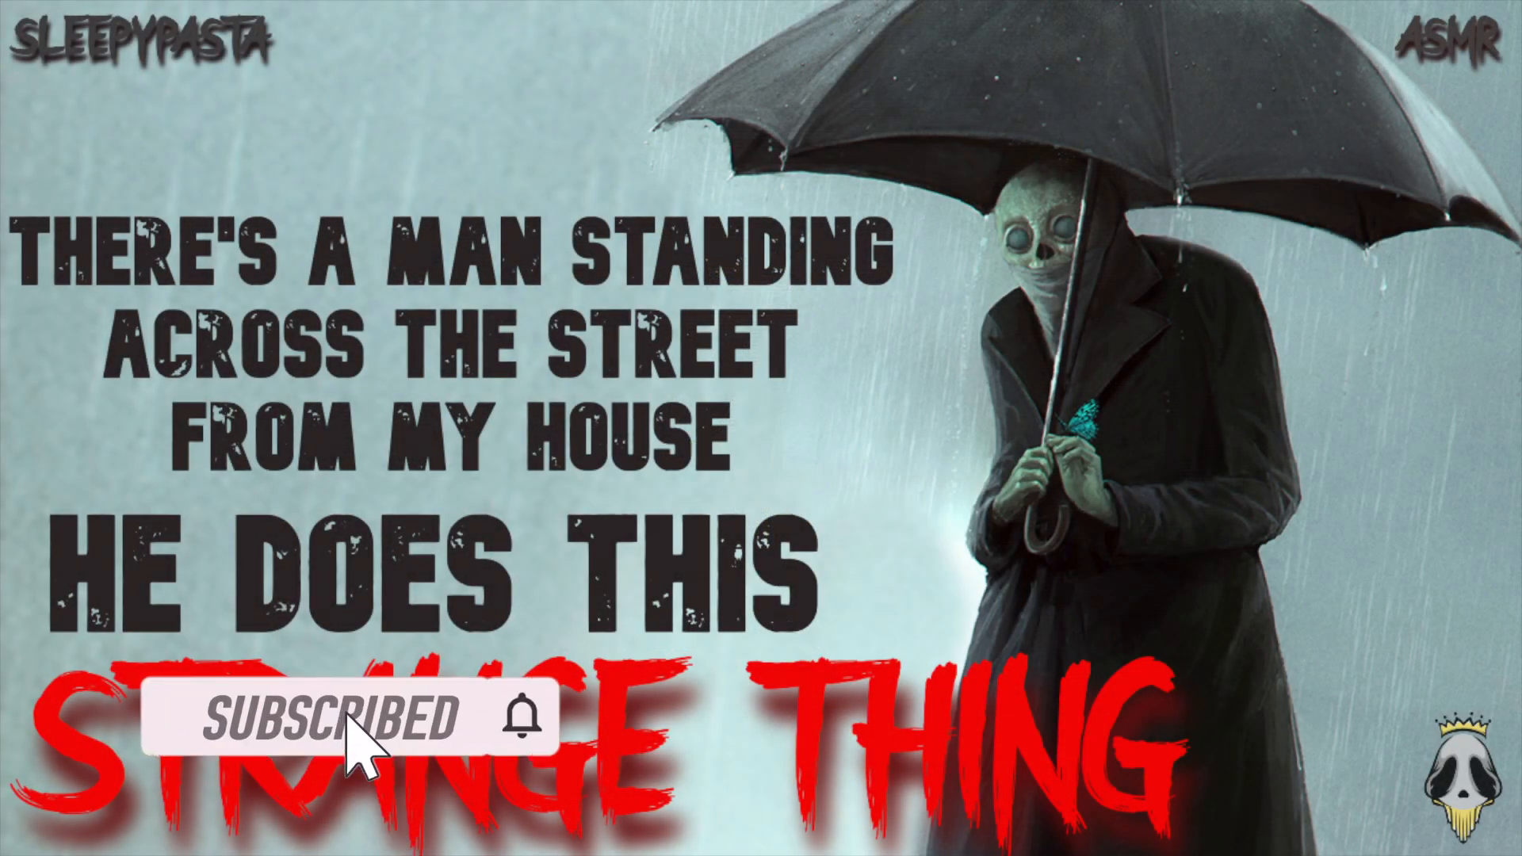